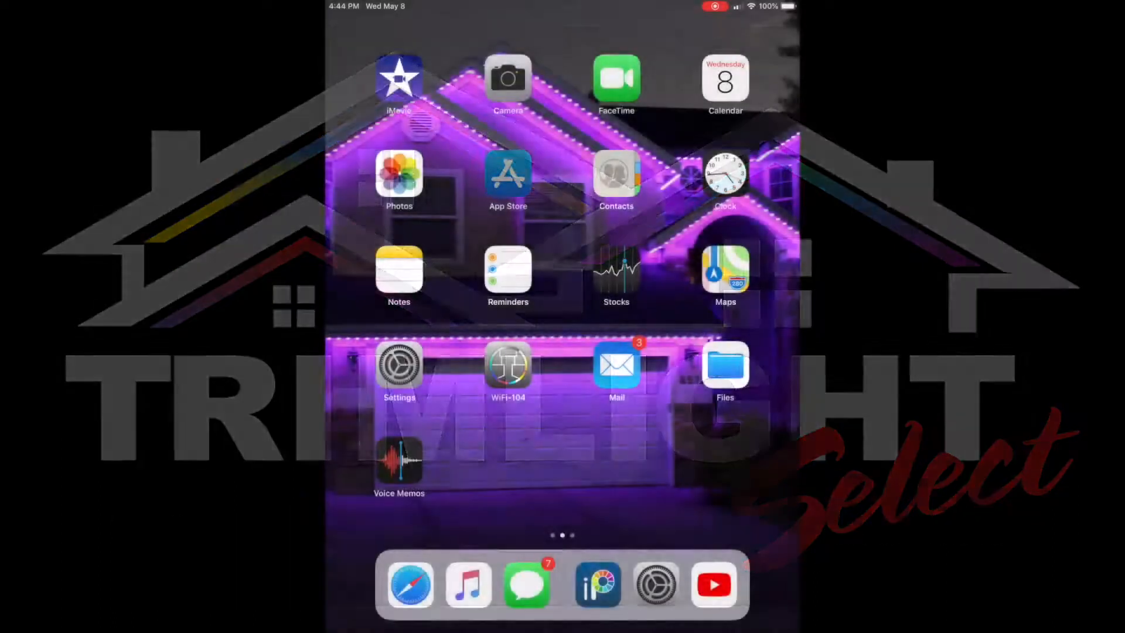
Launch the App Store and bring up search results for 'Trimlight'.
left_click(507, 173)
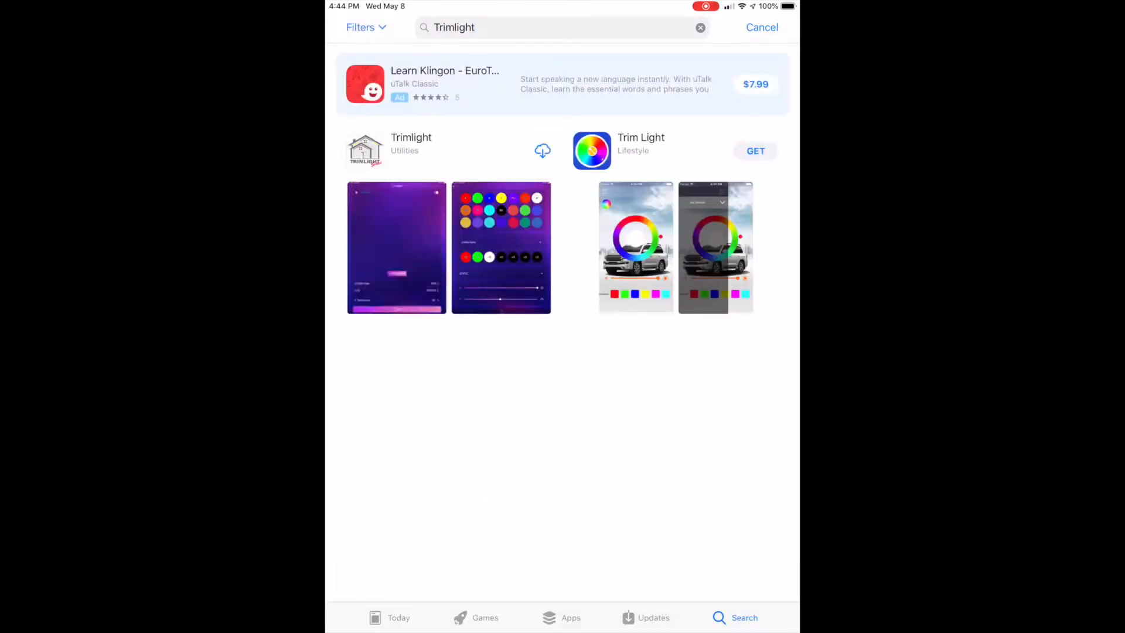
Start downloading the Trimlight app by ChaoDe Xie from its App Store page.
left_click(410, 143)
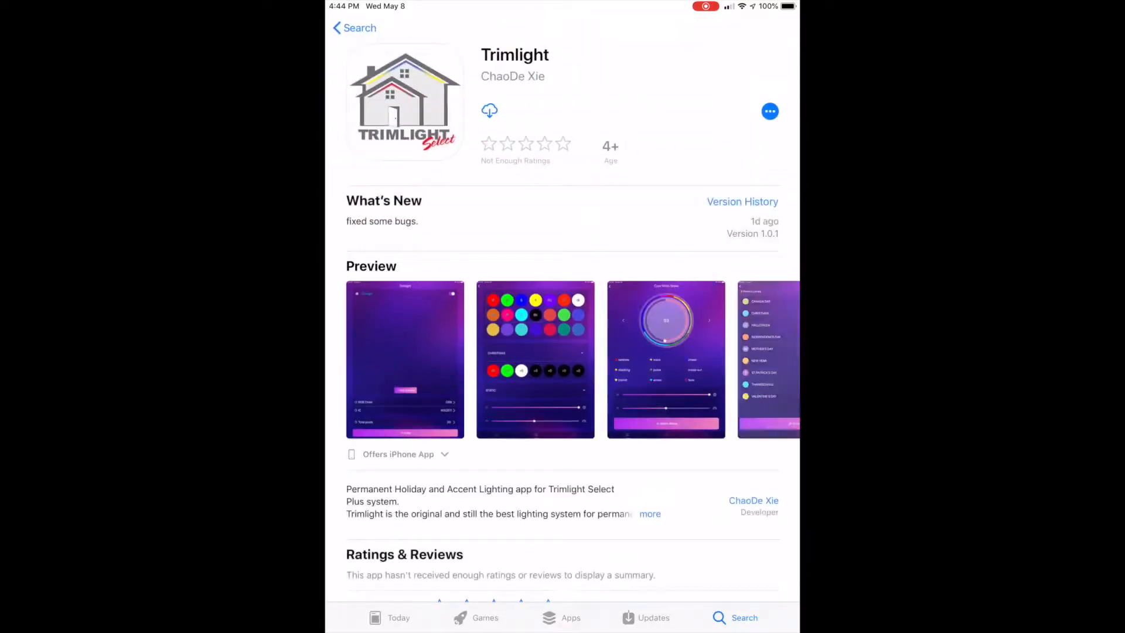
left_click(490, 110)
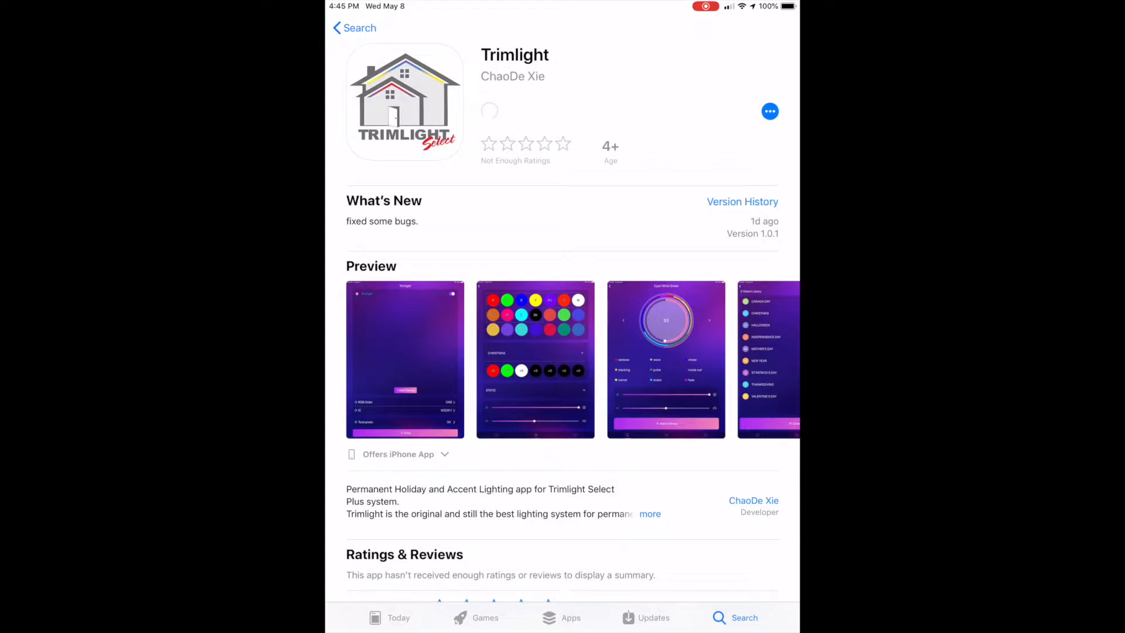
left_click(490, 110)
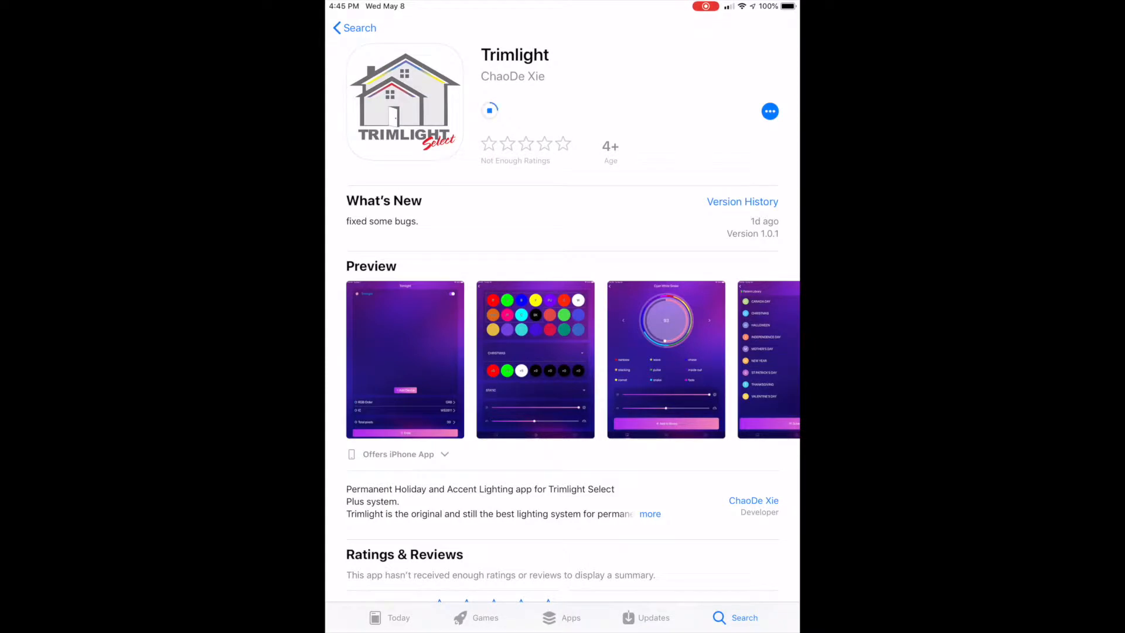